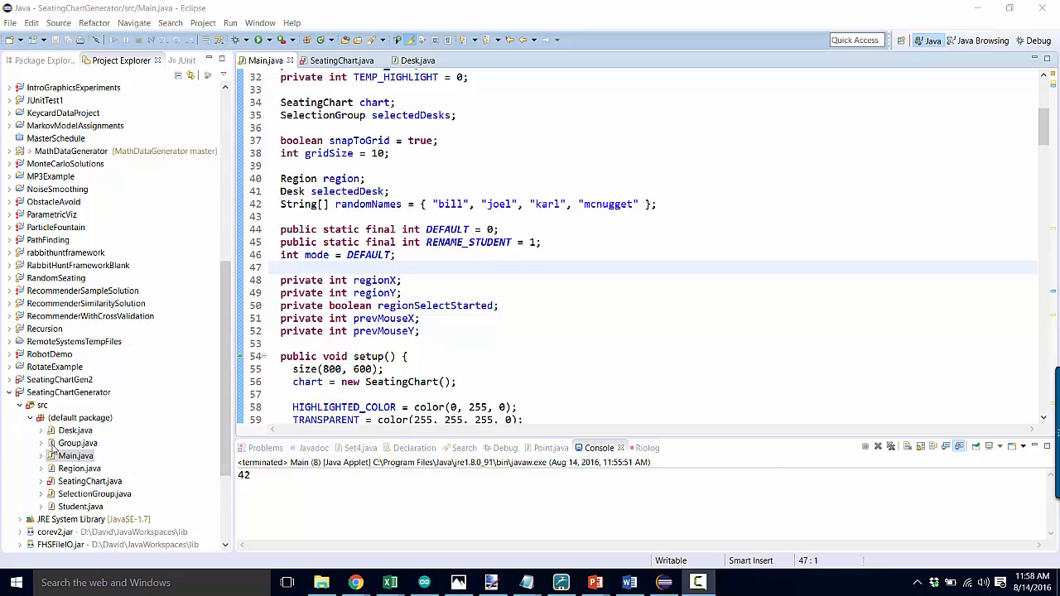
Step: Run the seating chart applet, name the top-right desk, then close the applet
click(264, 40)
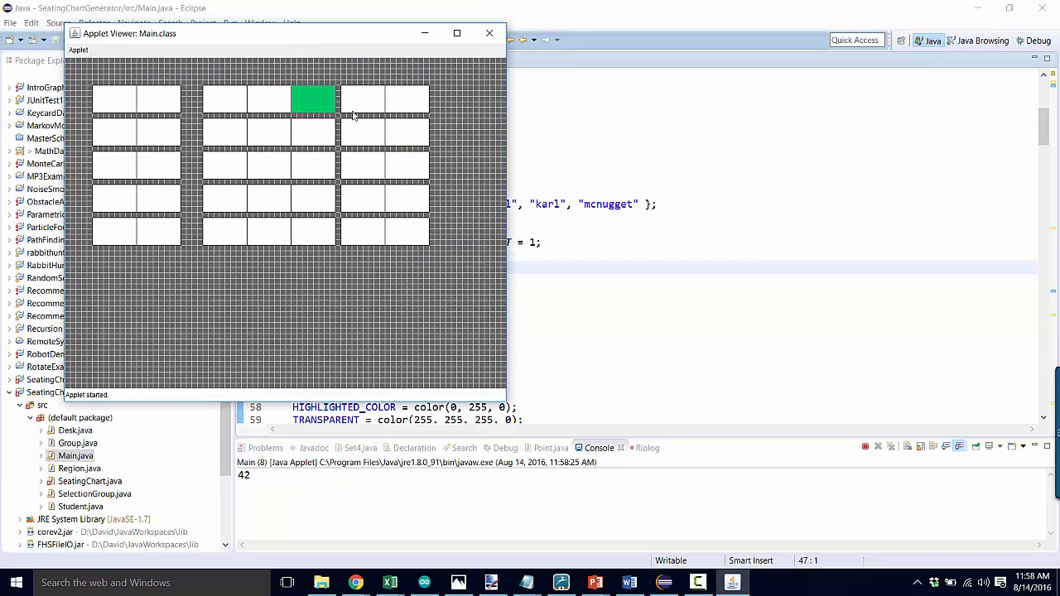
click(406, 99)
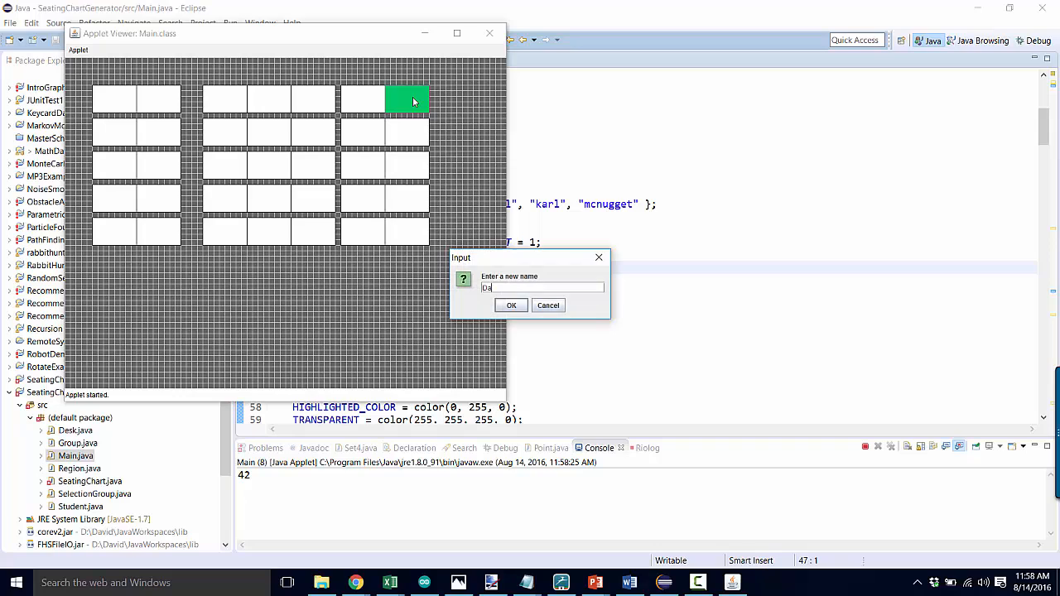
click(511, 304)
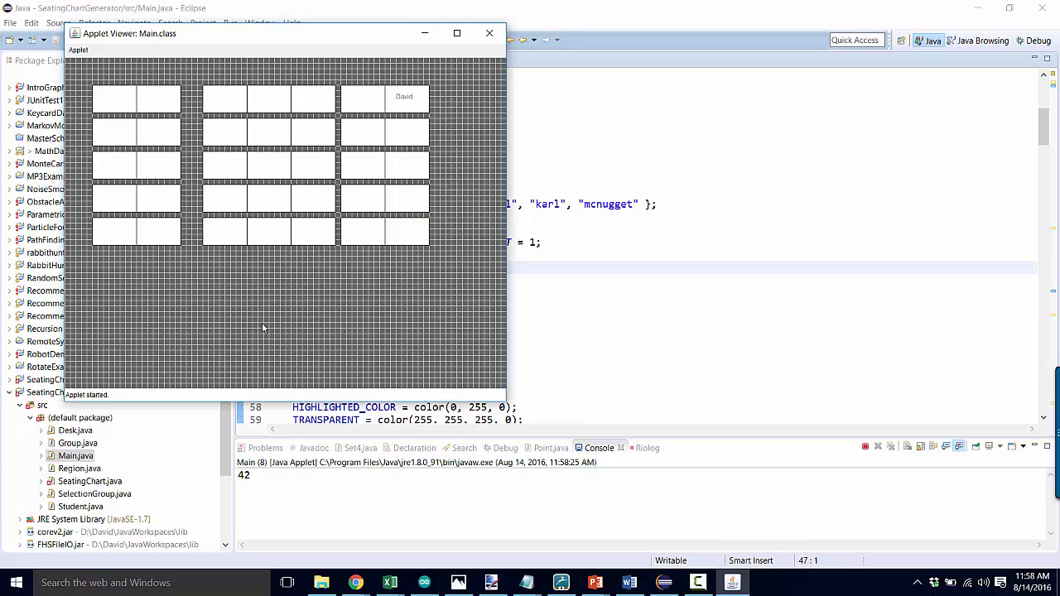
mouse_move(418, 315)
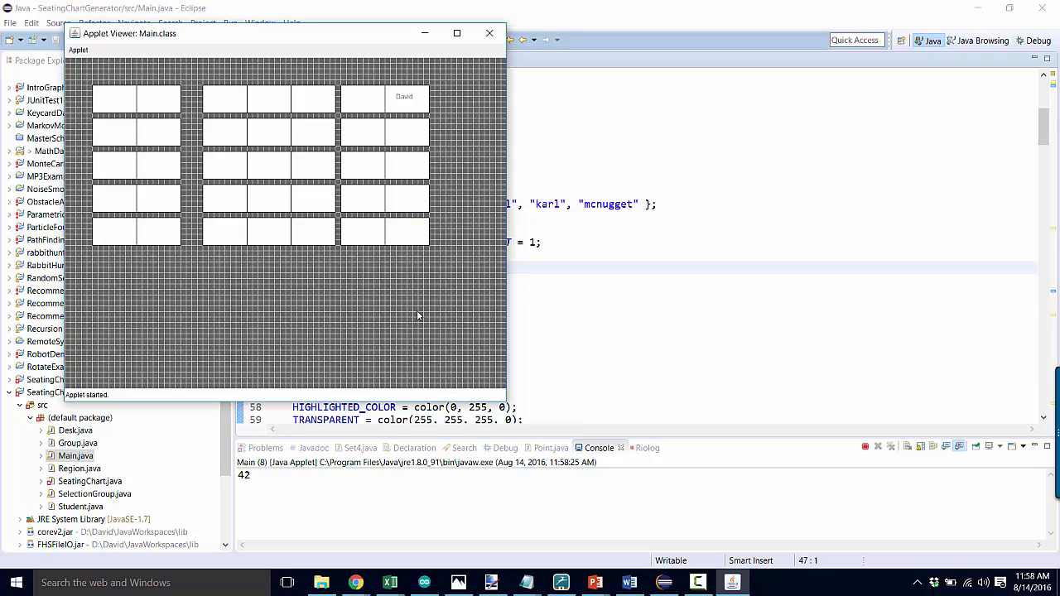
mouse_move(414, 313)
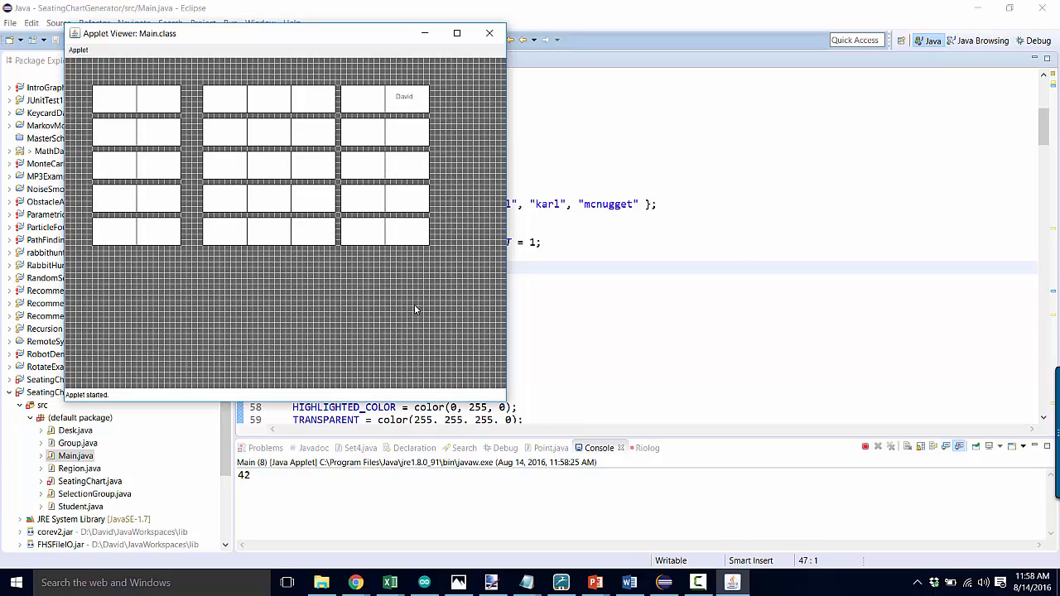
mouse_move(460, 279)
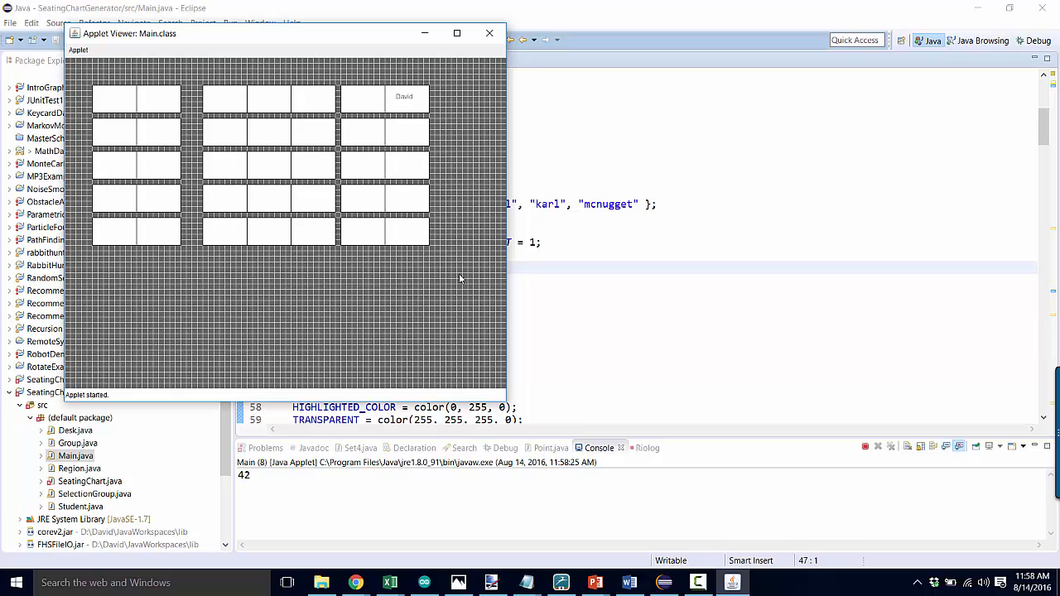
click(489, 33)
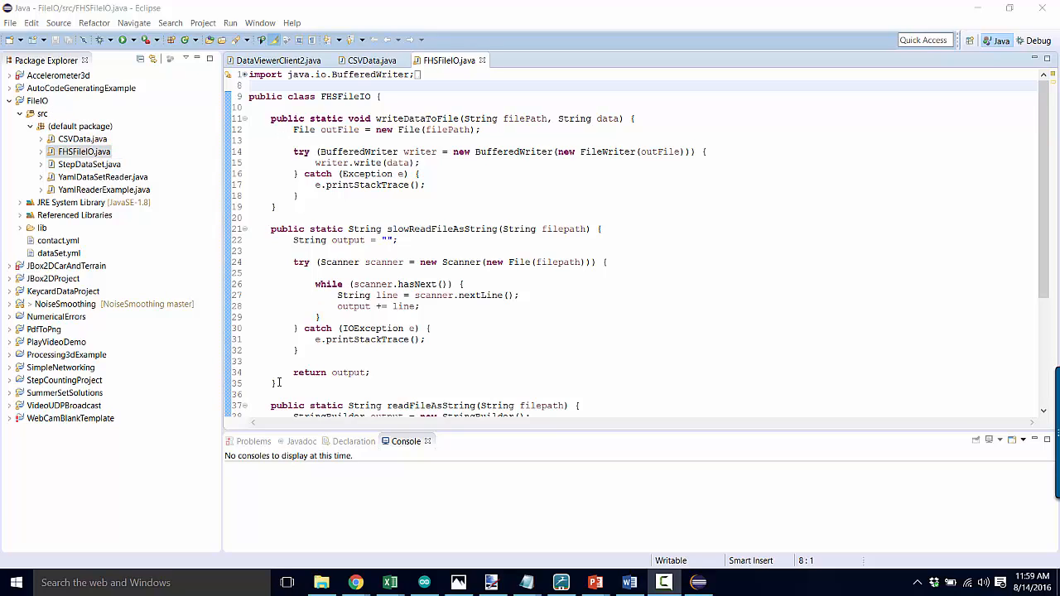
mouse_move(467, 235)
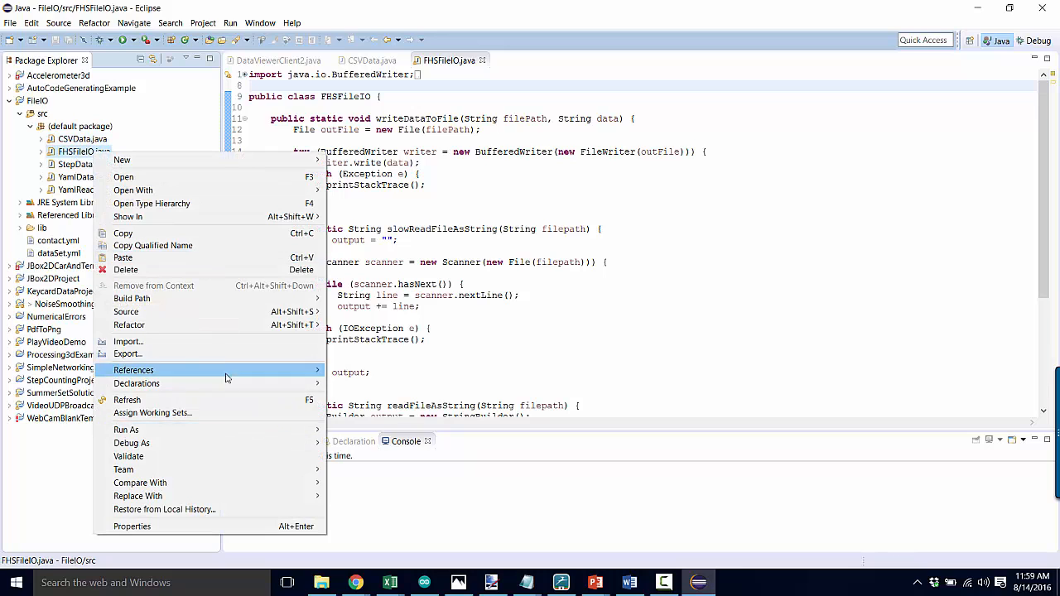
Step: Choose Java > JAR file in the Export wizard and continue to JAR settings
click(128, 354)
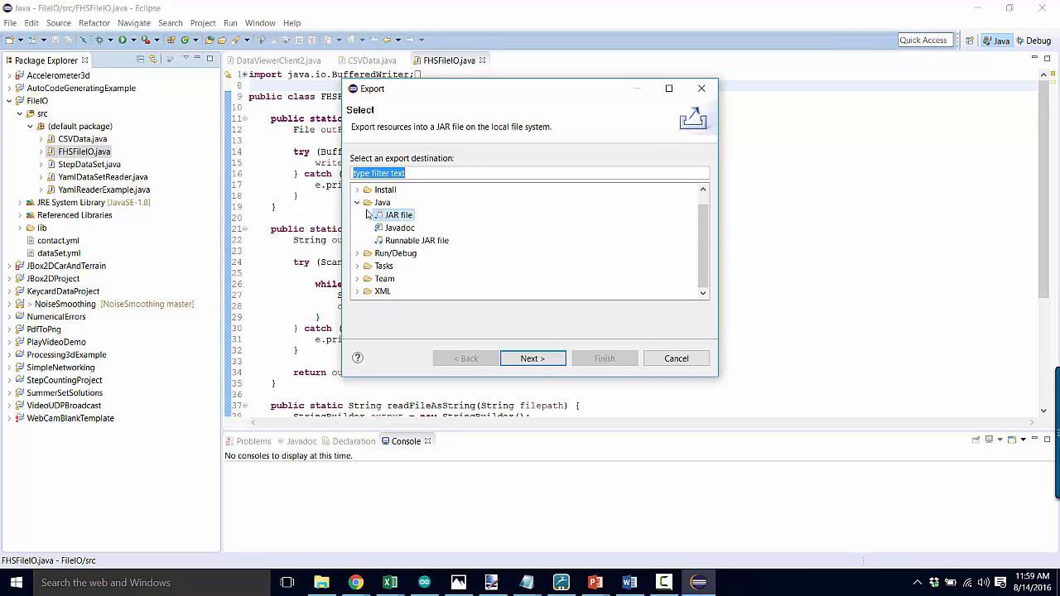
click(357, 202)
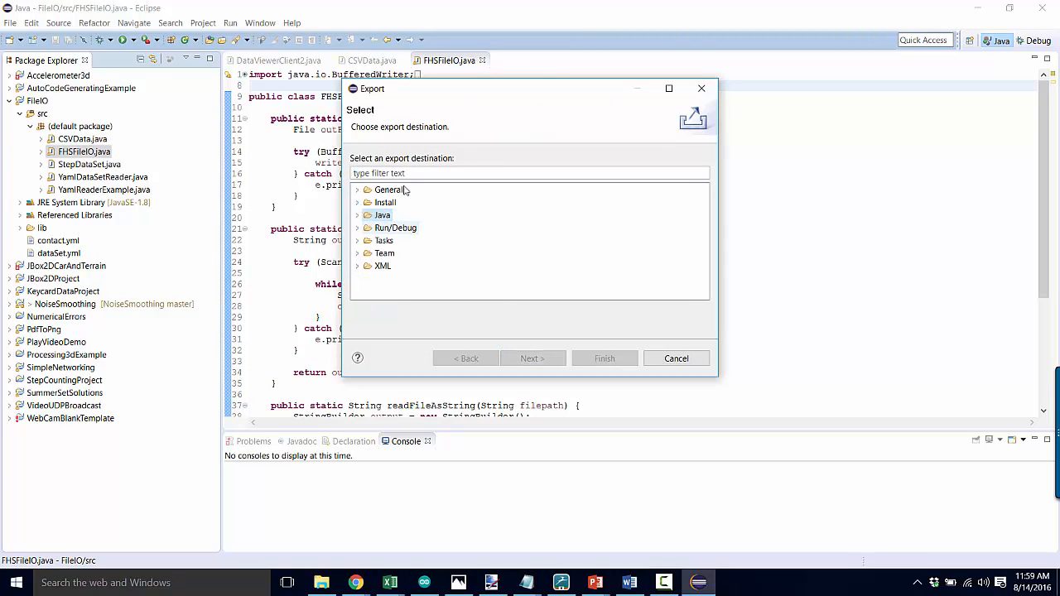
click(367, 216)
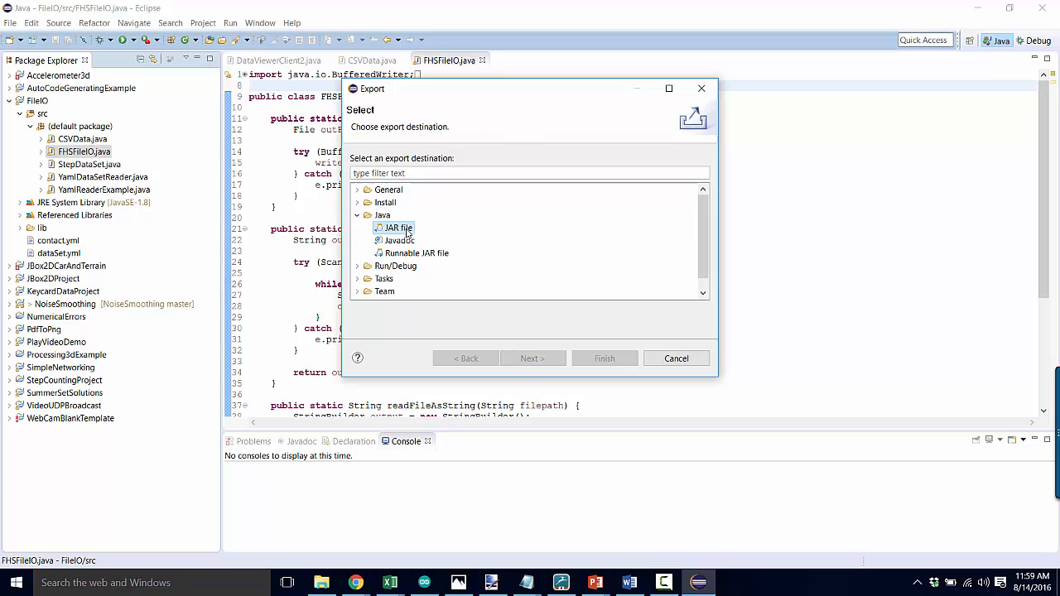
click(398, 228)
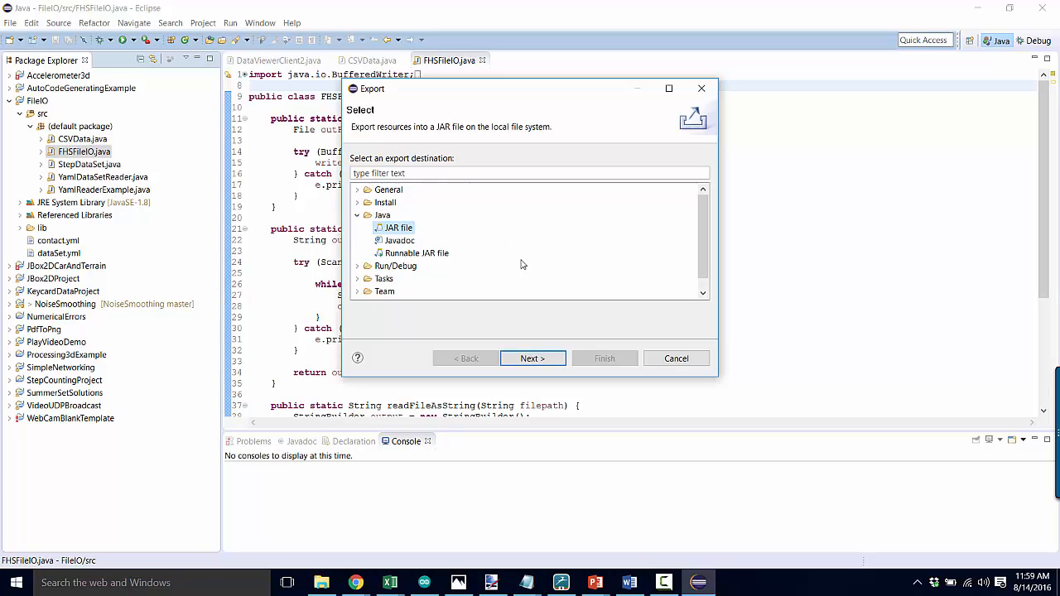
click(532, 359)
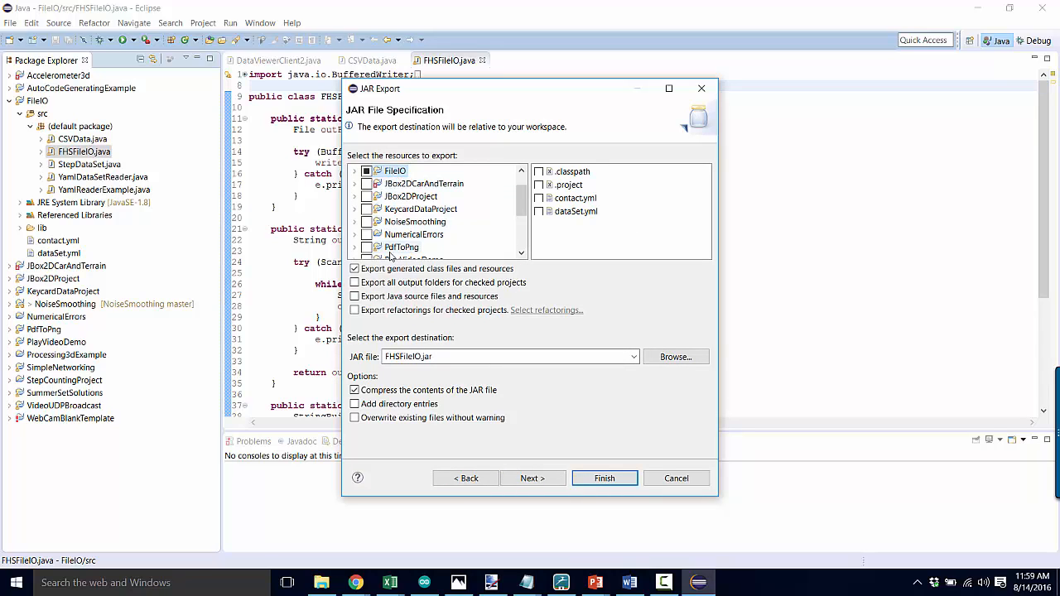
mouse_move(687, 293)
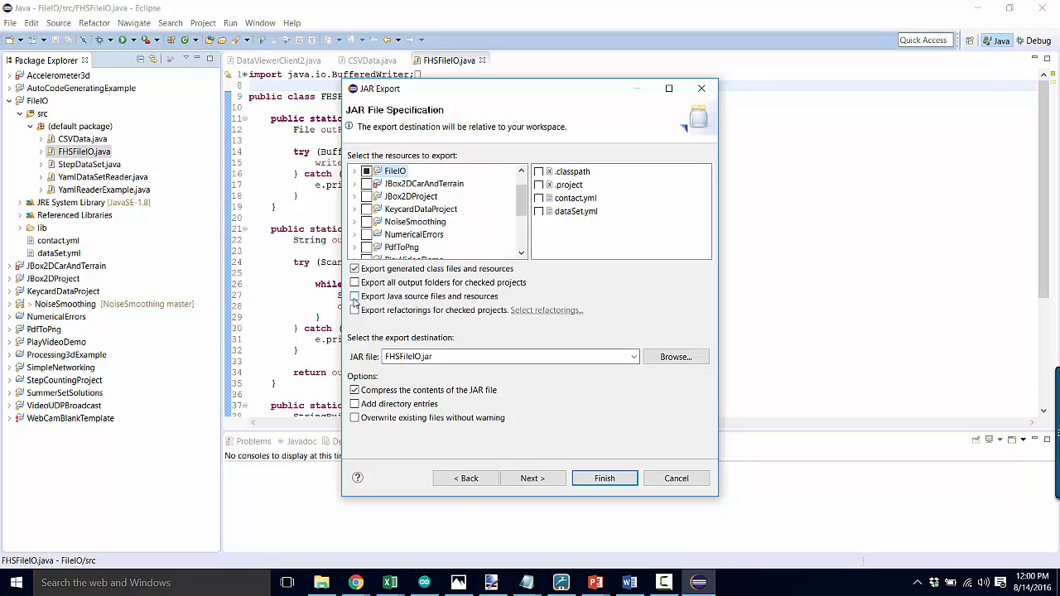
Step: Include Java source files and finish exporting to FHSFileIO.jar
click(354, 296)
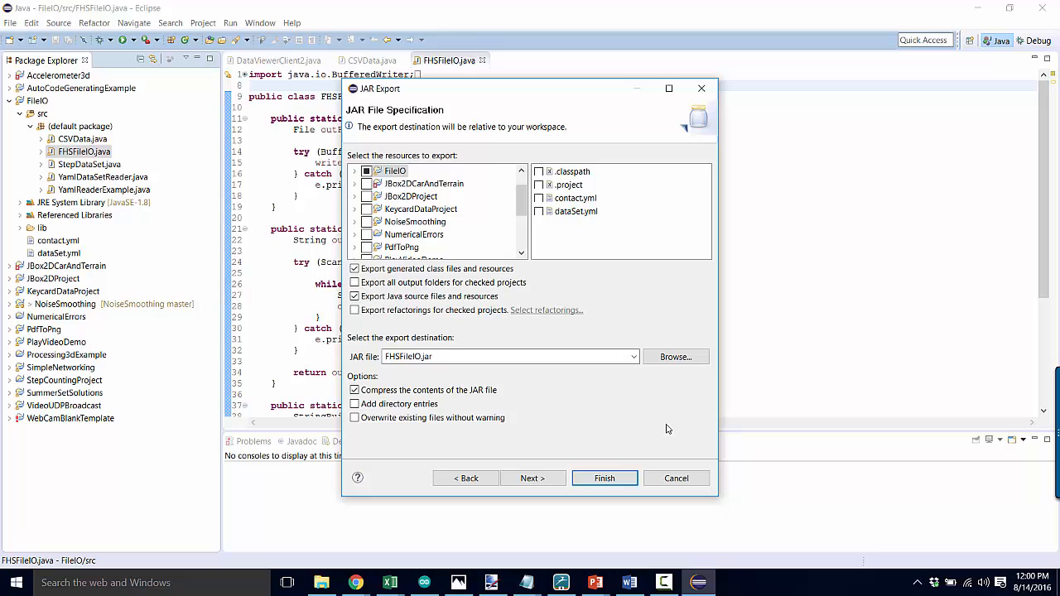
click(605, 477)
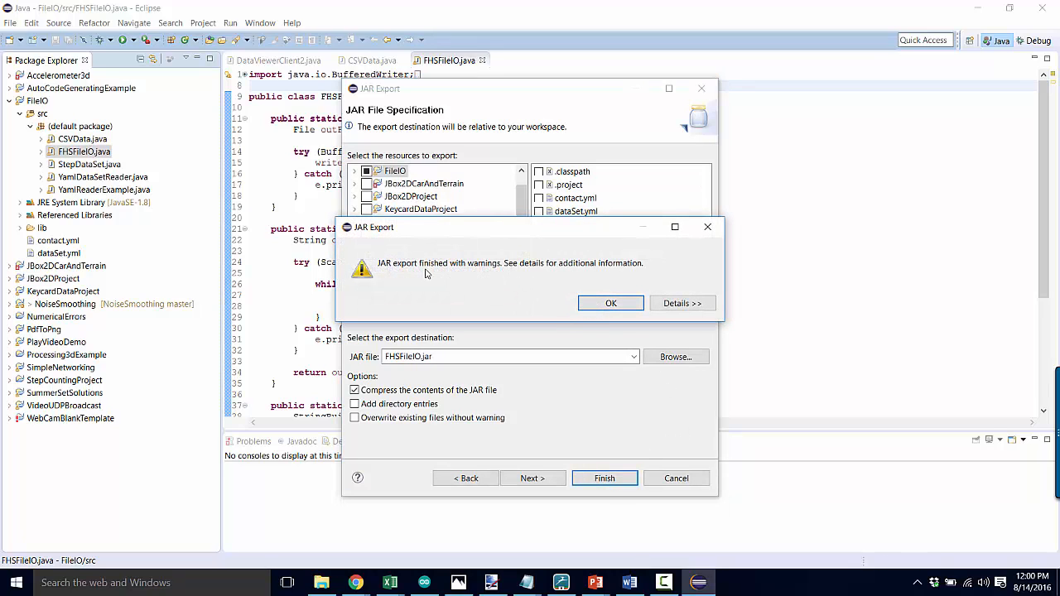
Step: View and hide the FHSFileIO.java compile warning details, then dismiss the notice
click(683, 303)
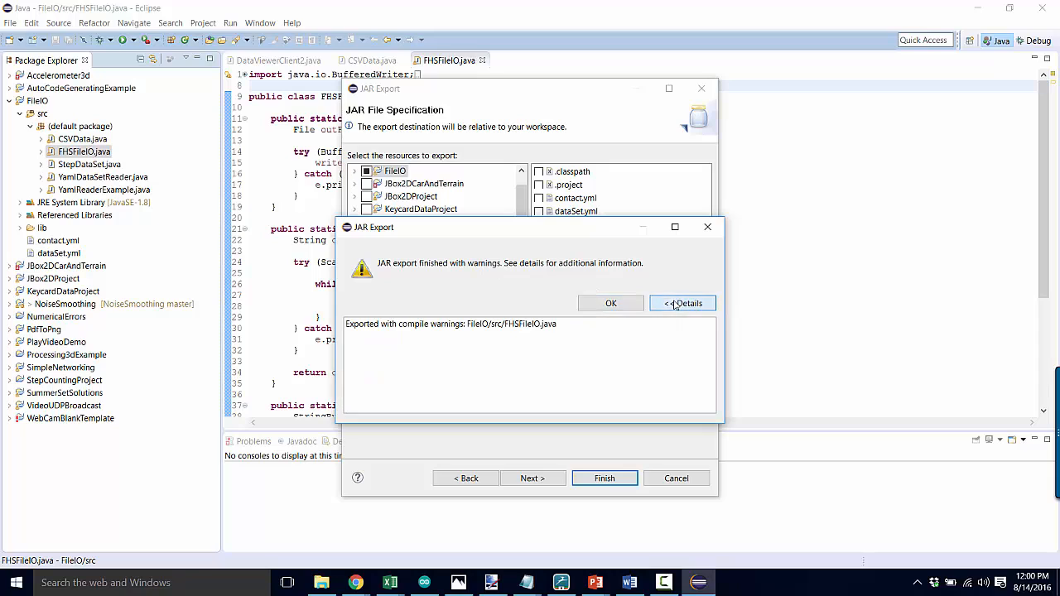
click(682, 303)
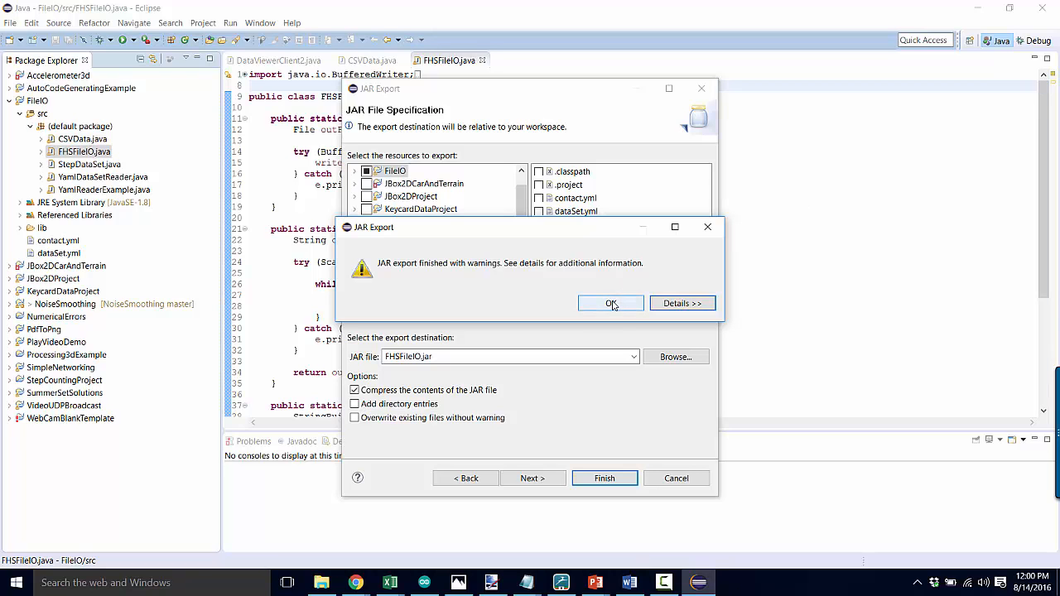
click(610, 303)
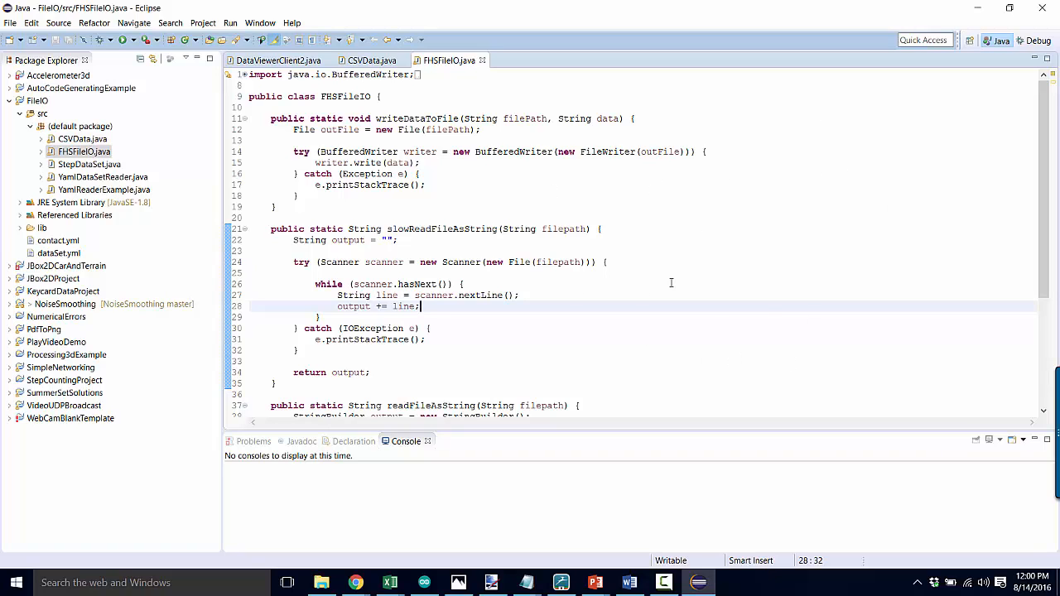
mouse_move(682, 138)
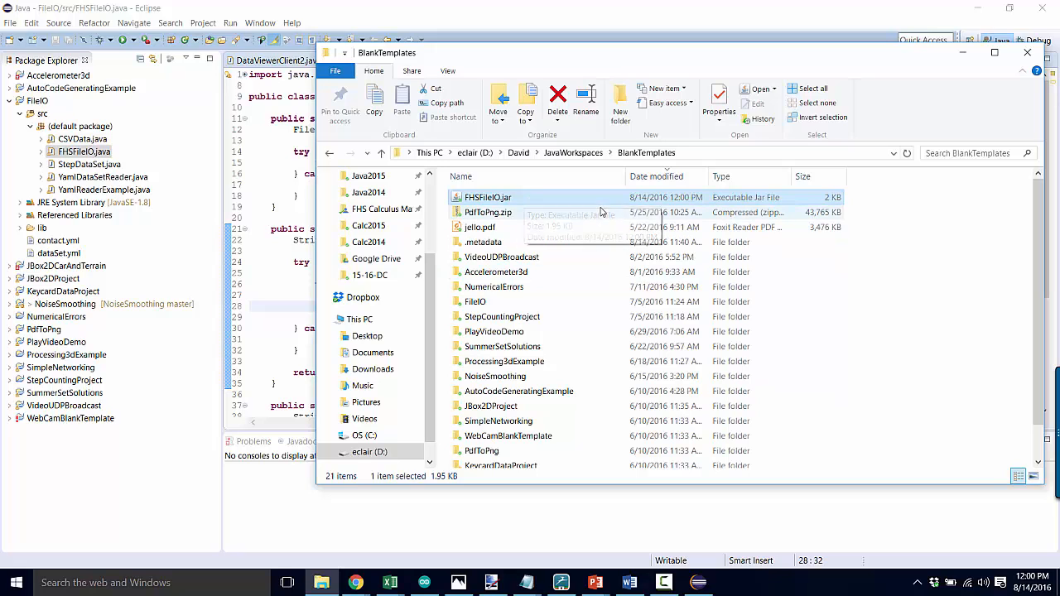
mouse_move(576, 185)
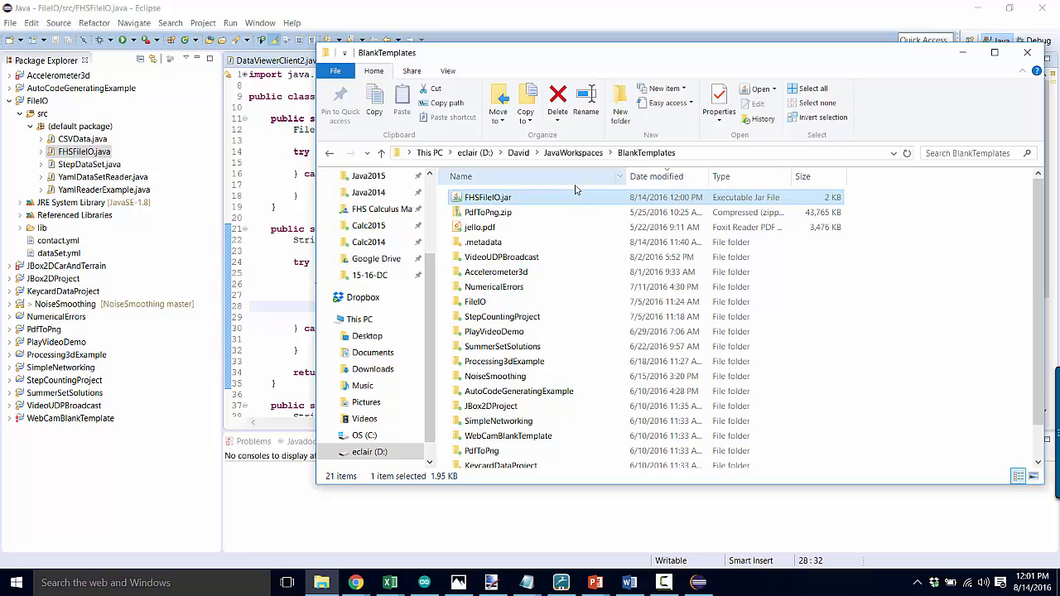
Step: Scroll JavaWorkspaces and open a workspace folder there
scroll(down, 3)
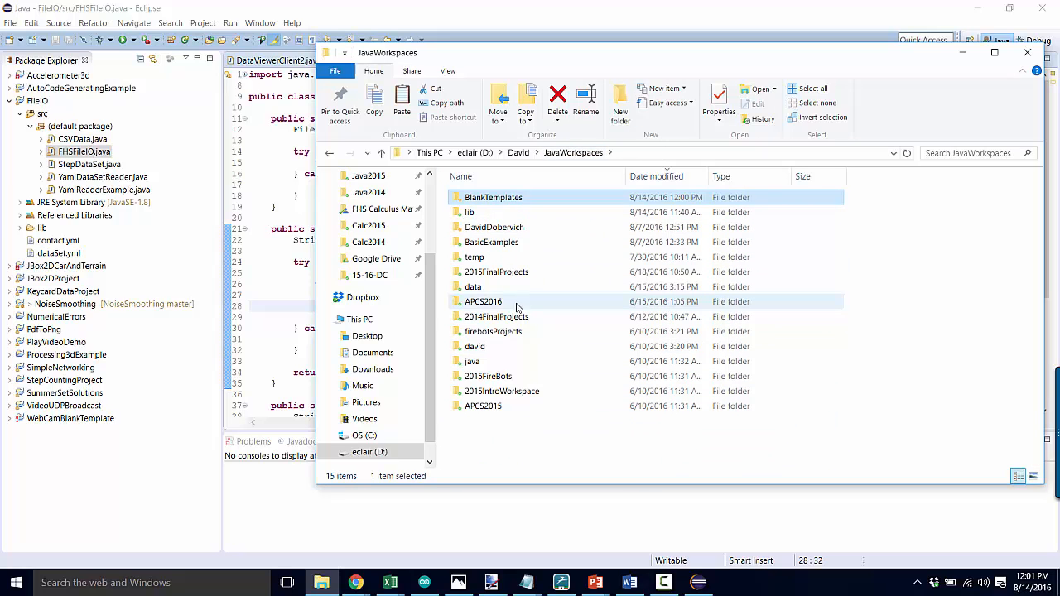
double_click(469, 212)
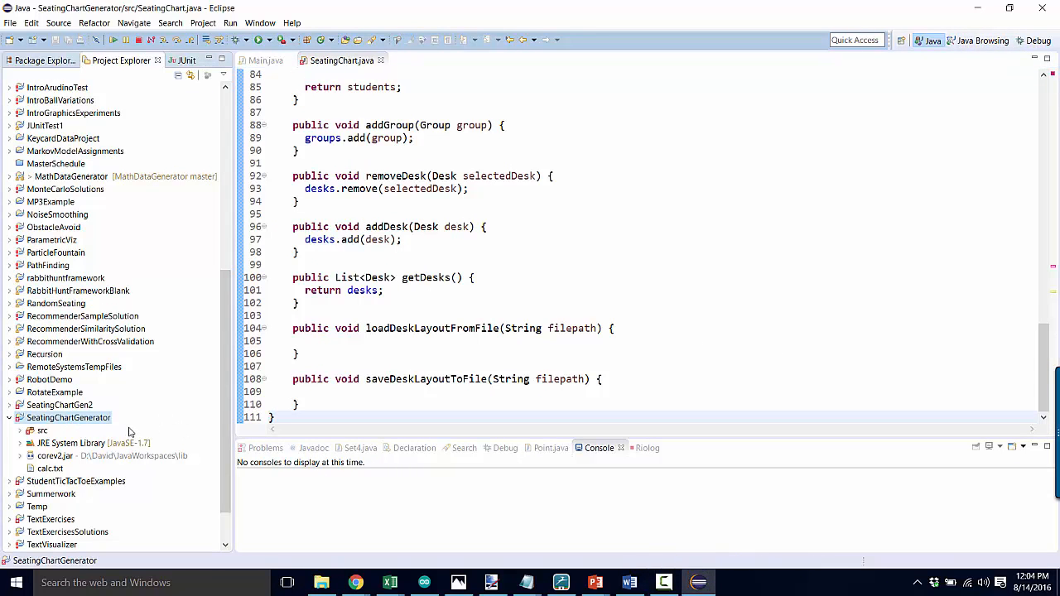
Step: Open the SeatingChartGenerator project's context menu in Project Explorer
right_click(68, 417)
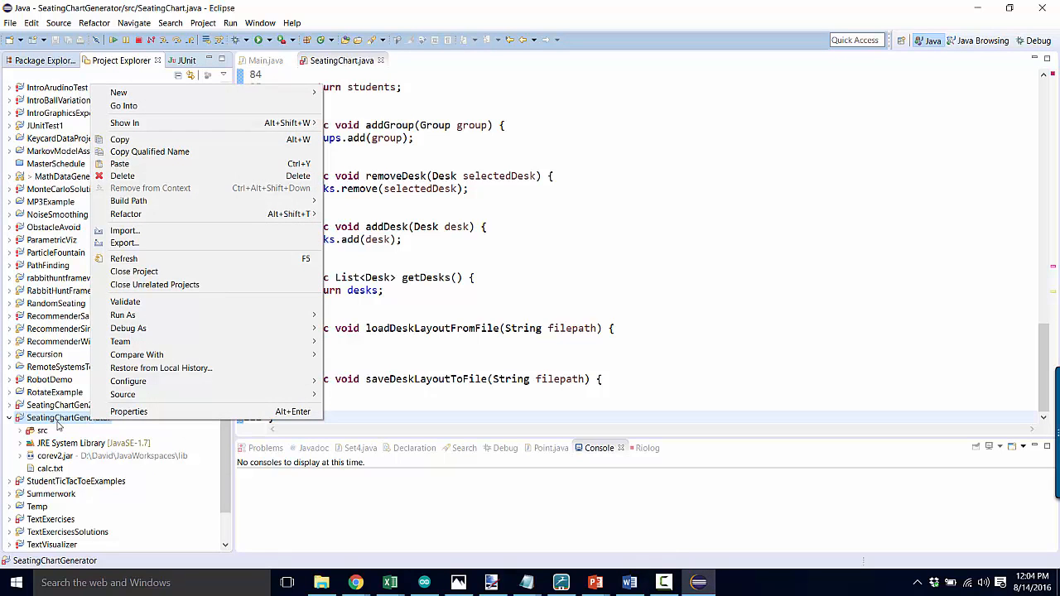
Step: Add lib/FHSFileIO.jar as an external JAR in the project's Java Build Path
click(128, 411)
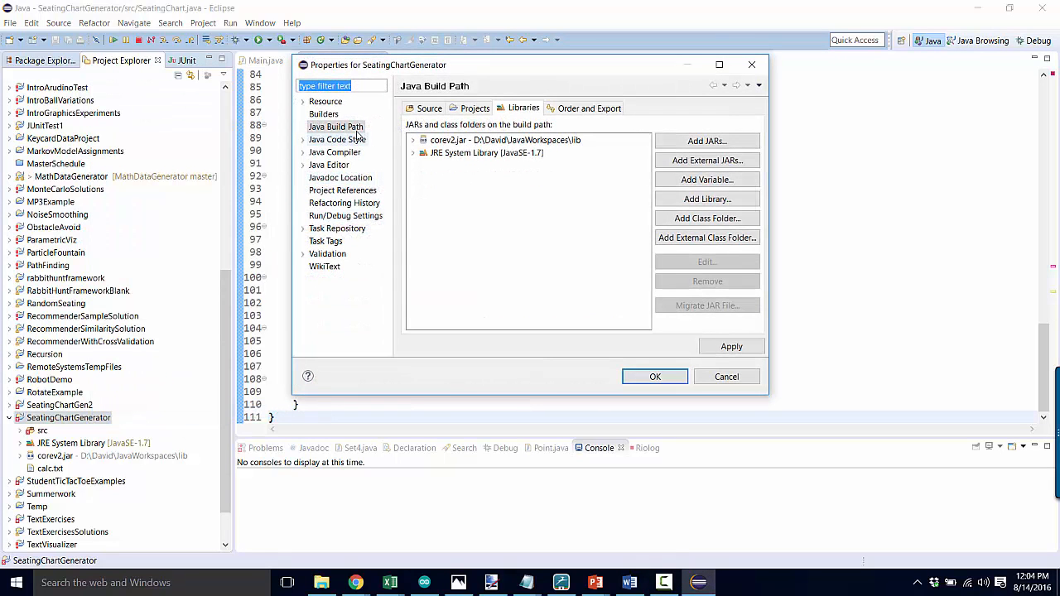
mouse_move(706, 160)
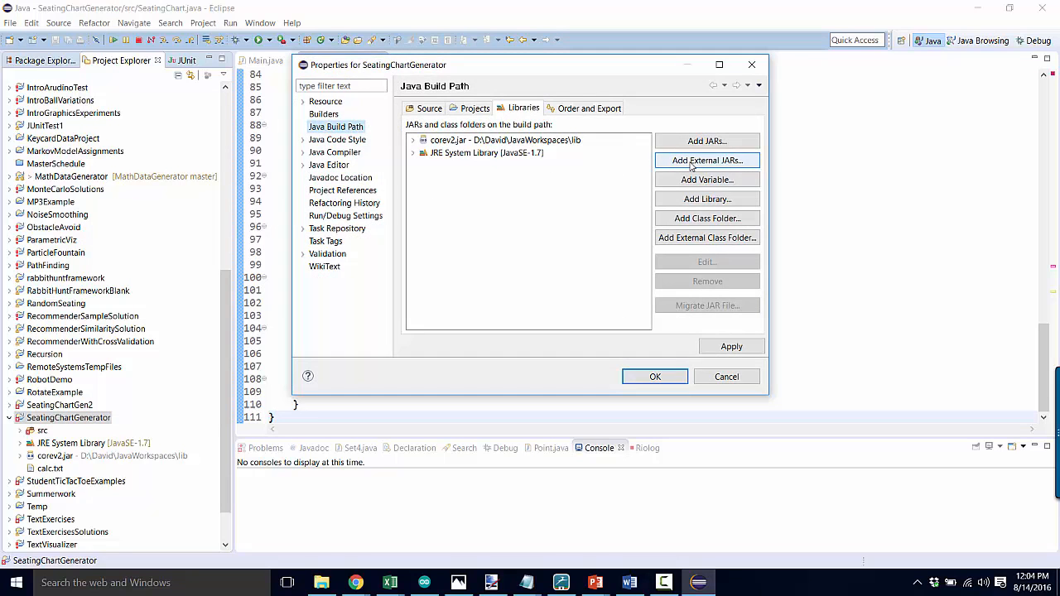
click(706, 160)
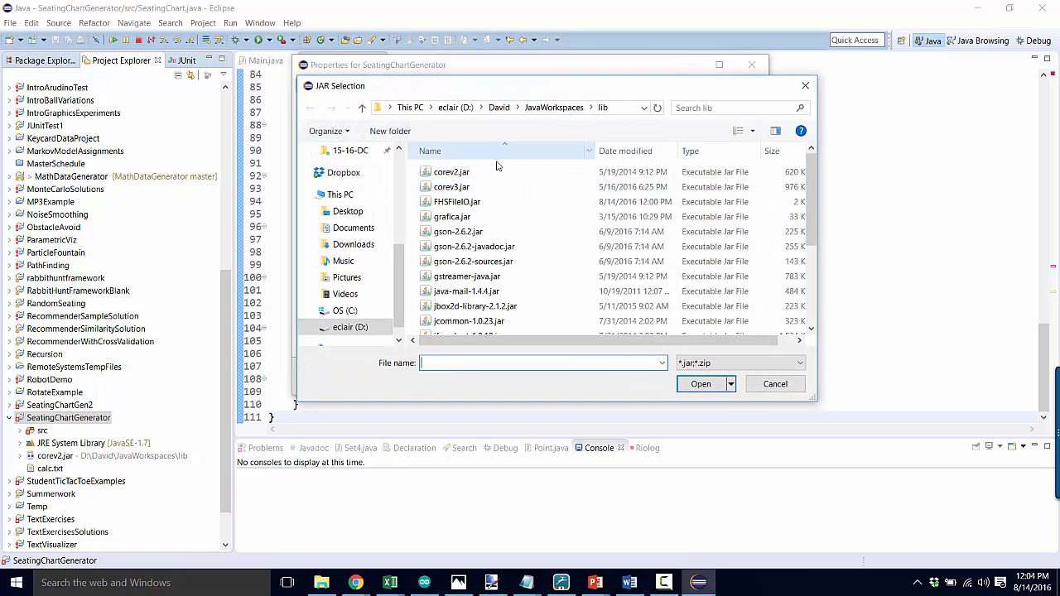
click(700, 384)
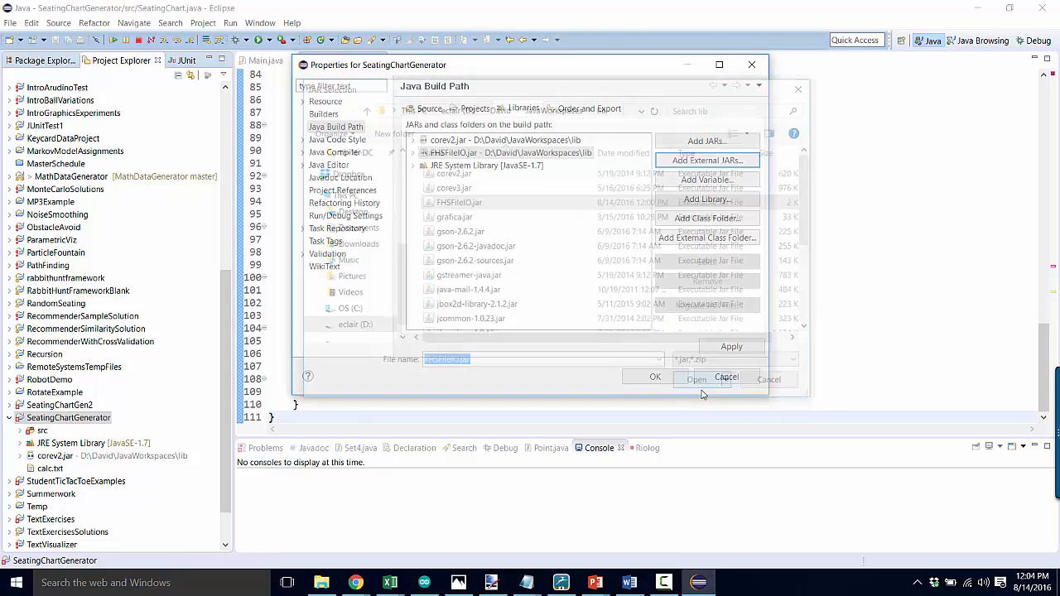
click(696, 380)
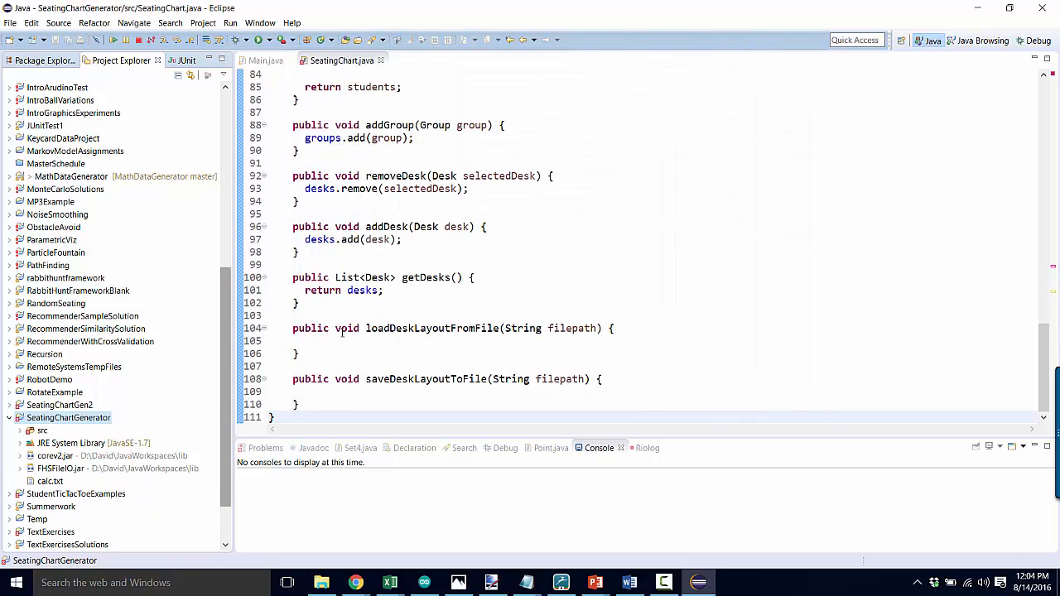
Step: Write String content = FHSFileIO.readFileAsString(filepath); in loadDeskLayoutFromFile
click(341, 340)
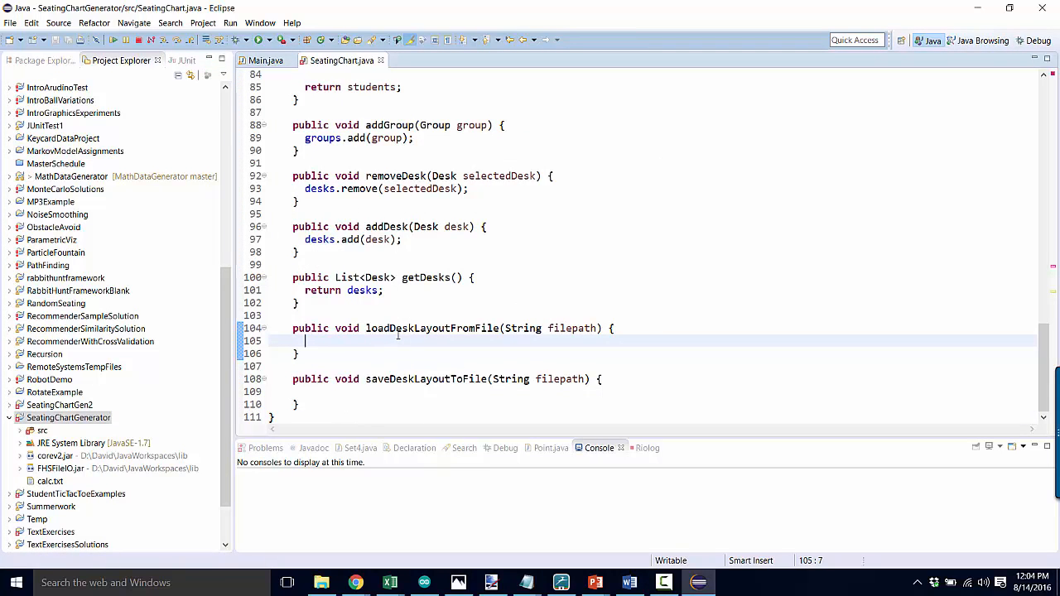
text(S)
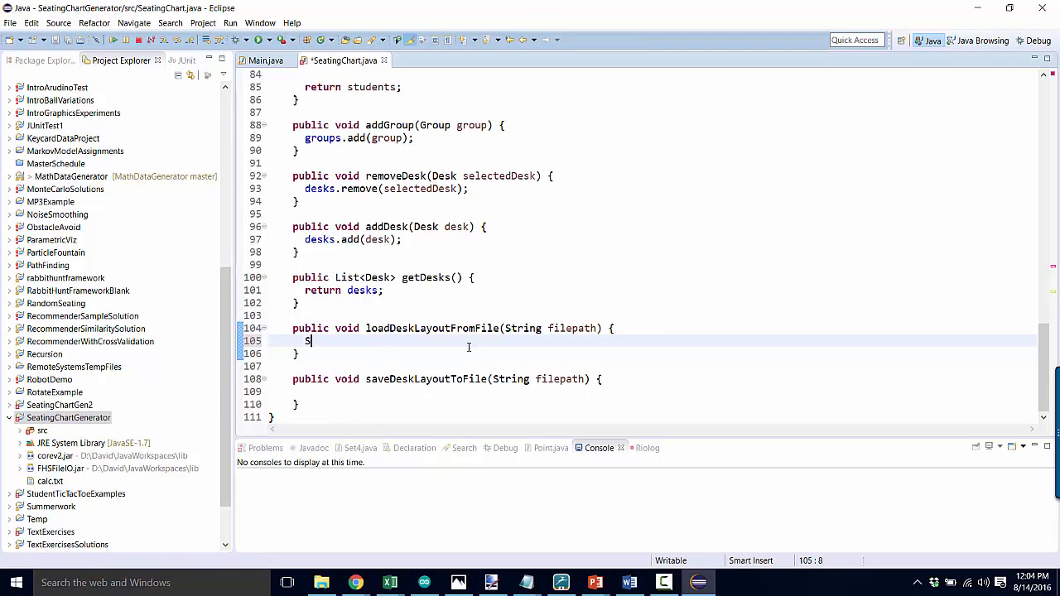
text(tring conte)
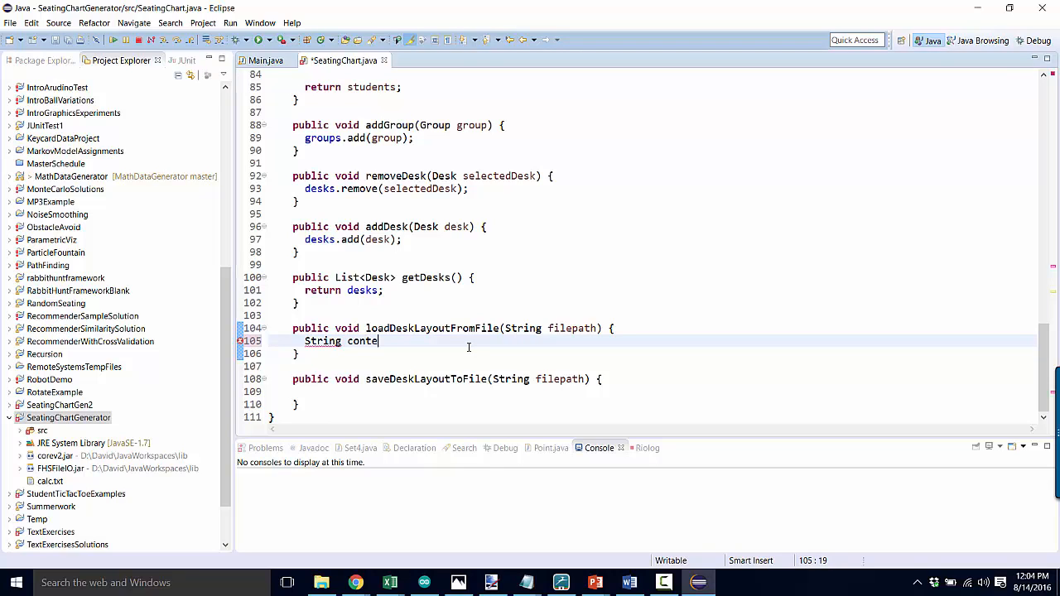
text(nt = FHSFileI)
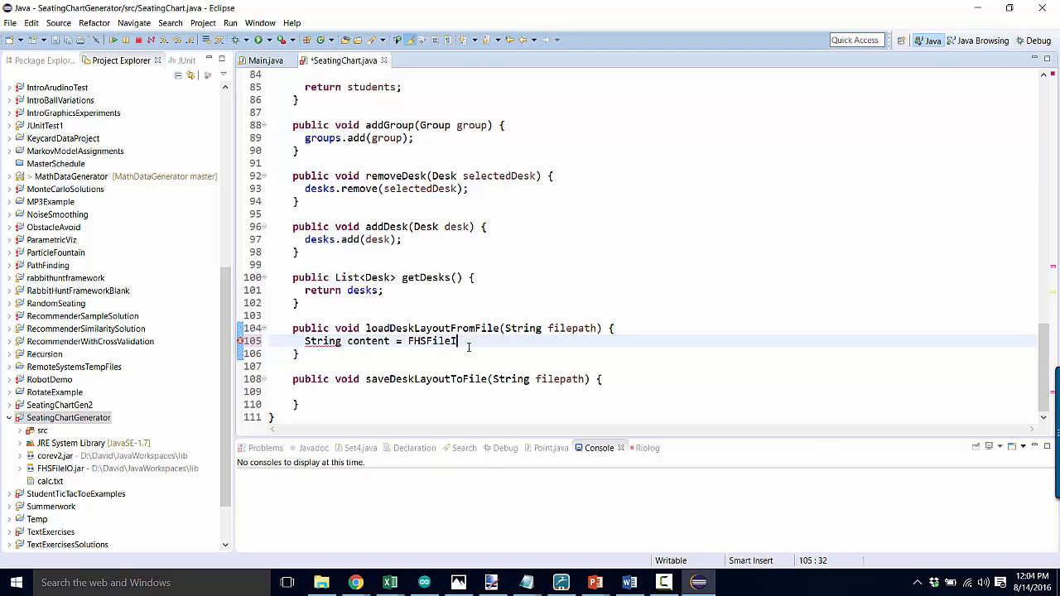
text(.readFileAsString(filepath)
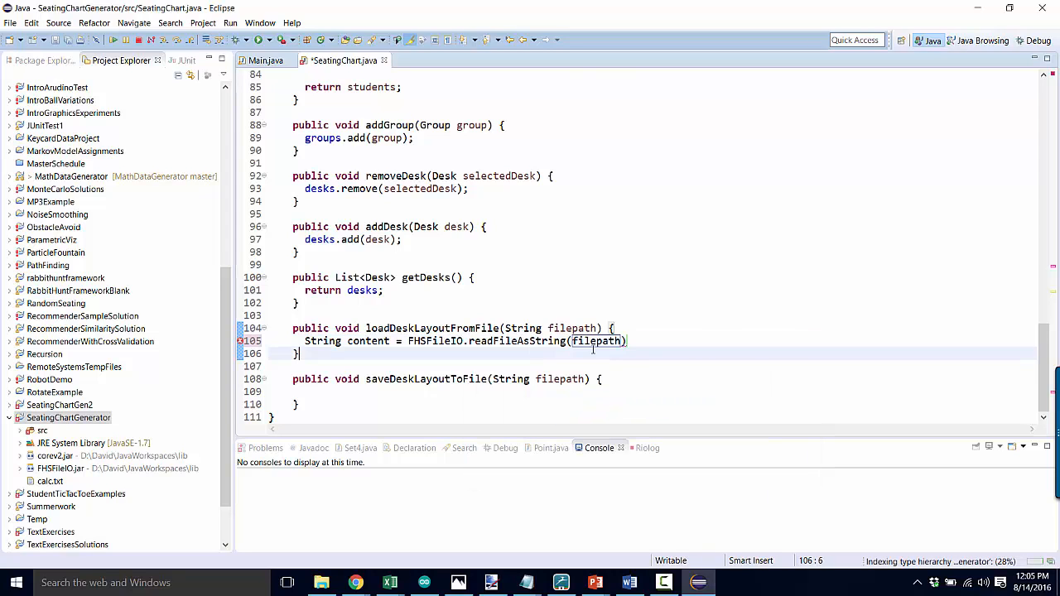
double_click(572, 328)
text(;)
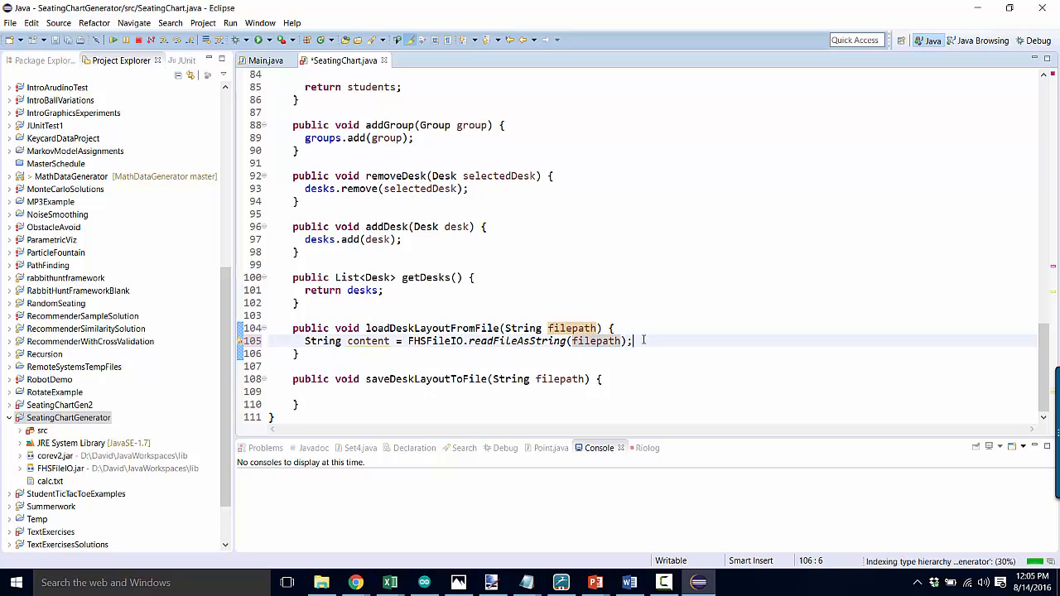
click(377, 353)
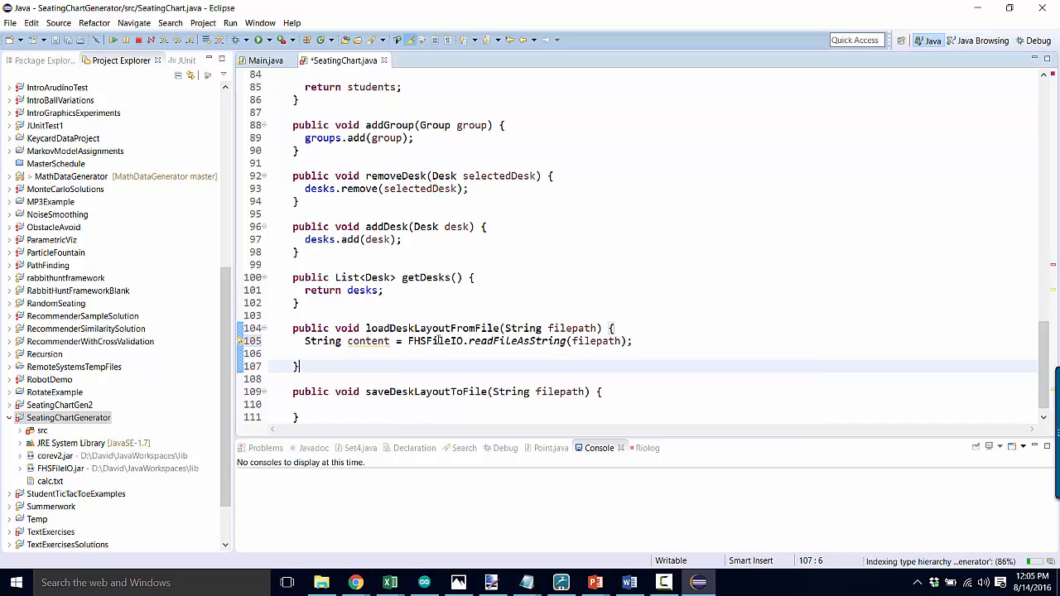
mouse_move(435, 341)
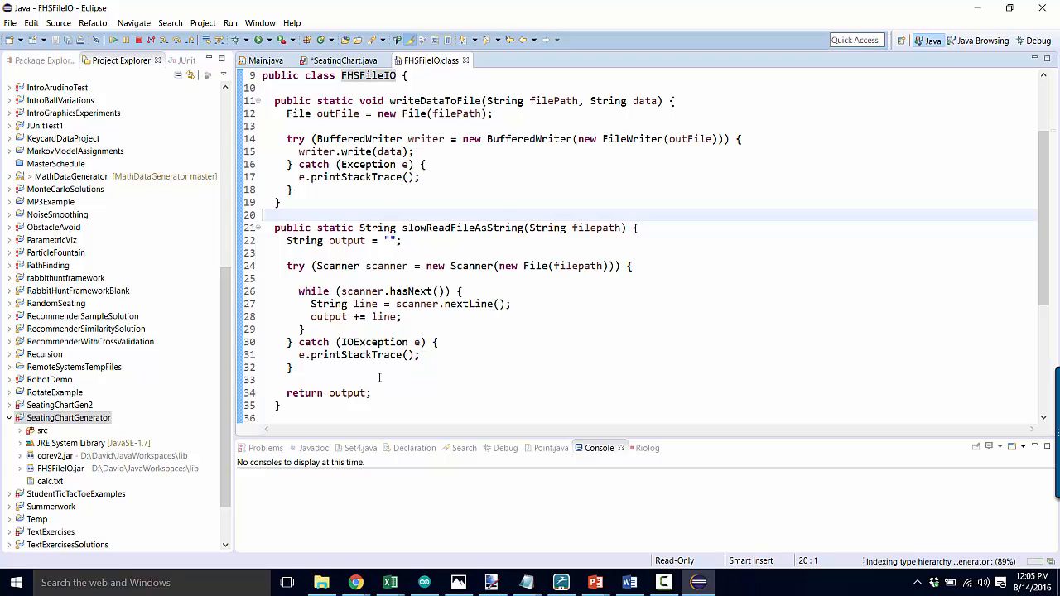
Step: Open FHSFileIO.class from the jar to inspect slowReadFileAsString
click(447, 177)
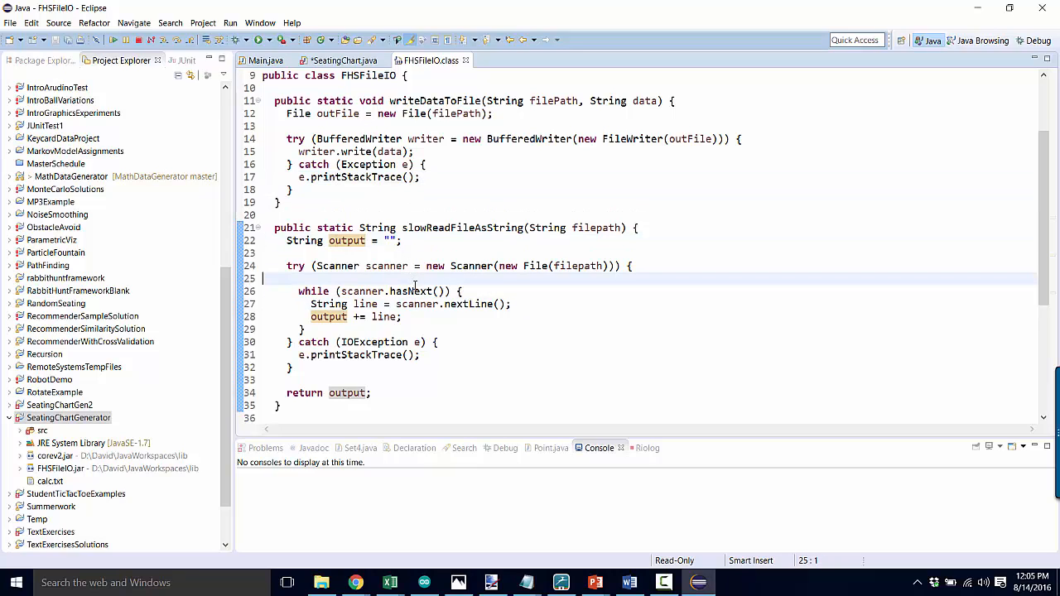
mouse_move(437, 319)
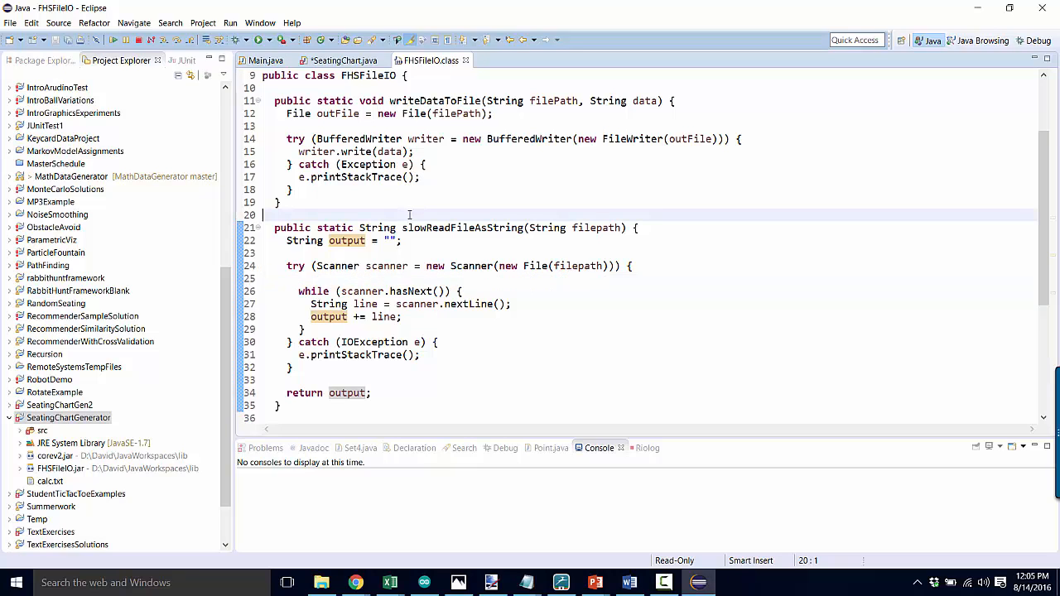
mouse_move(405, 425)
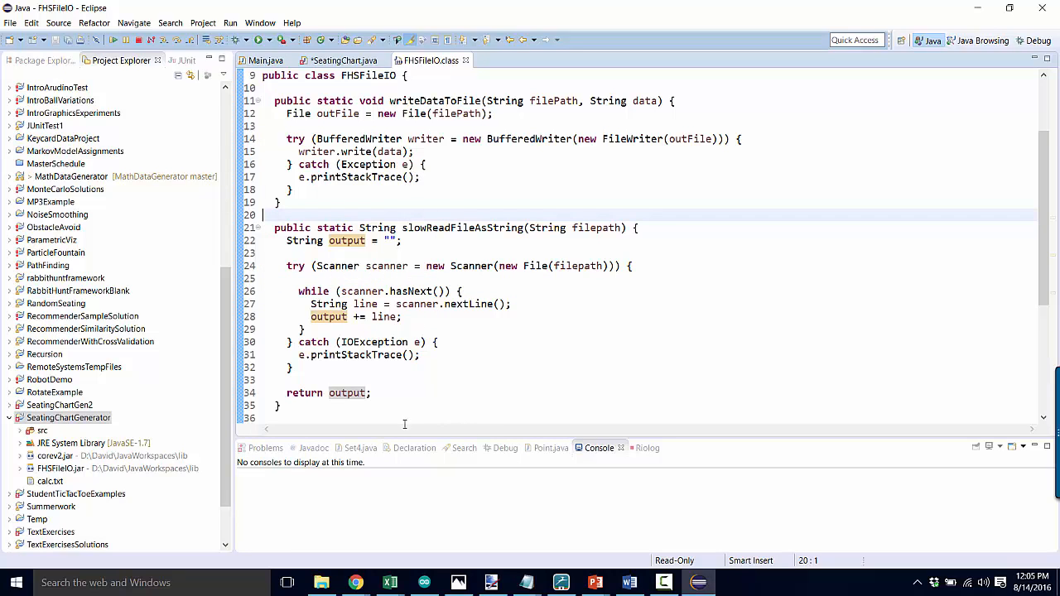